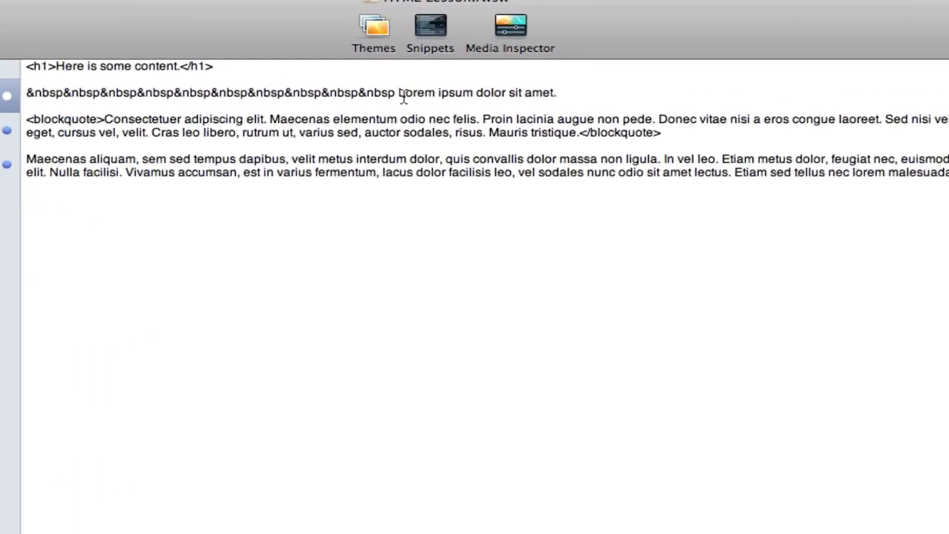
- Delete the run of &nbsp; entities in front of 'Lorem ipsum dolor sit amet.'
{"action": "left_click_drag", "start_coordinate": [398, 92], "coordinate": [554, 92]}
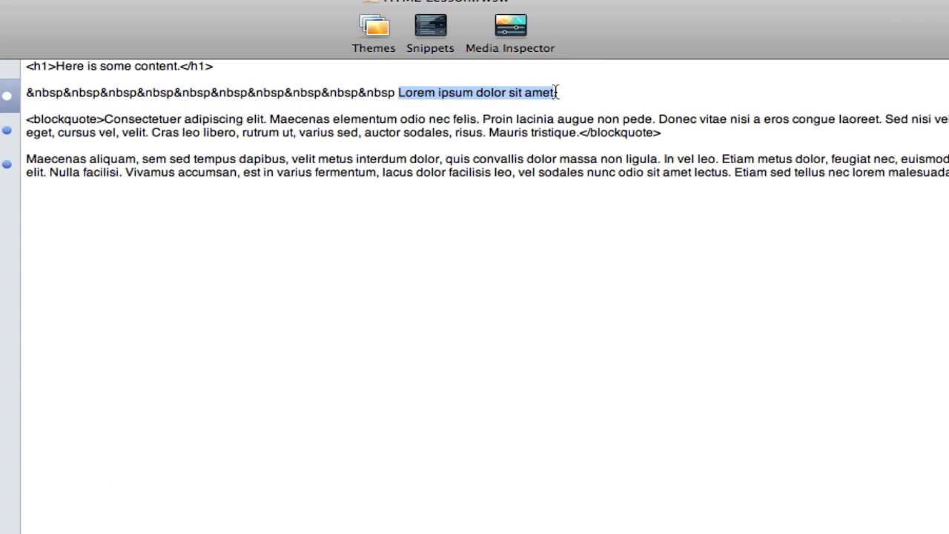
{"action": "type", "text": "."}
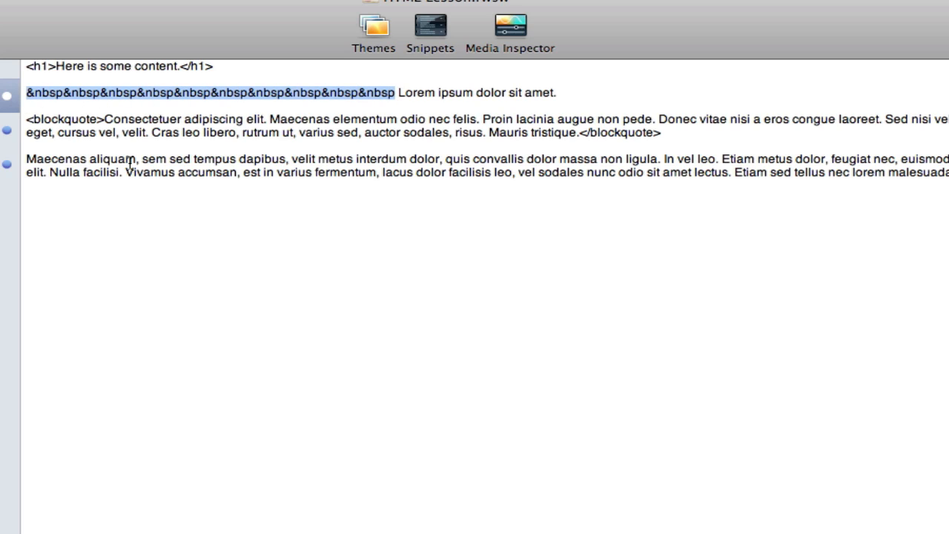
{"action": "key", "text": "Delete"}
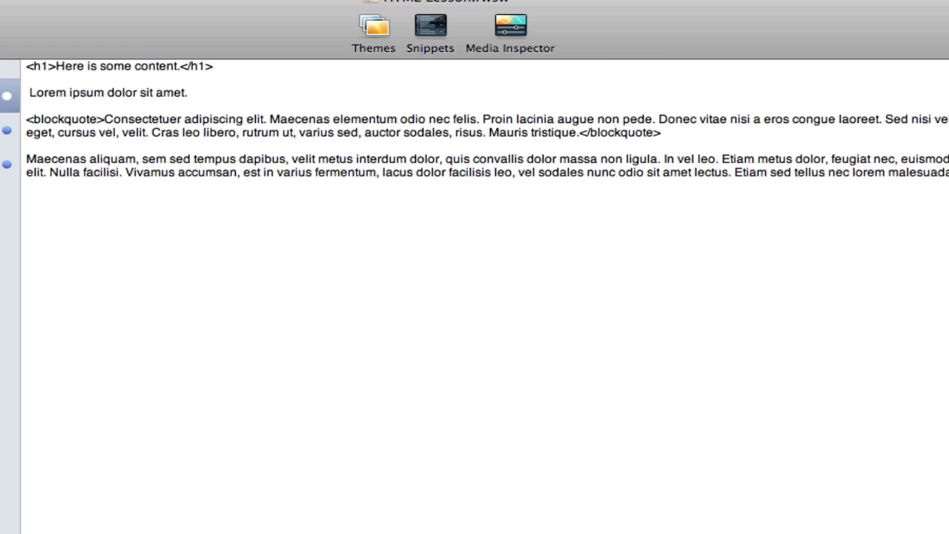
- Begin an opening <span style= tag before the Lorem ipsum sentence
{"action": "type", "text": "<"}
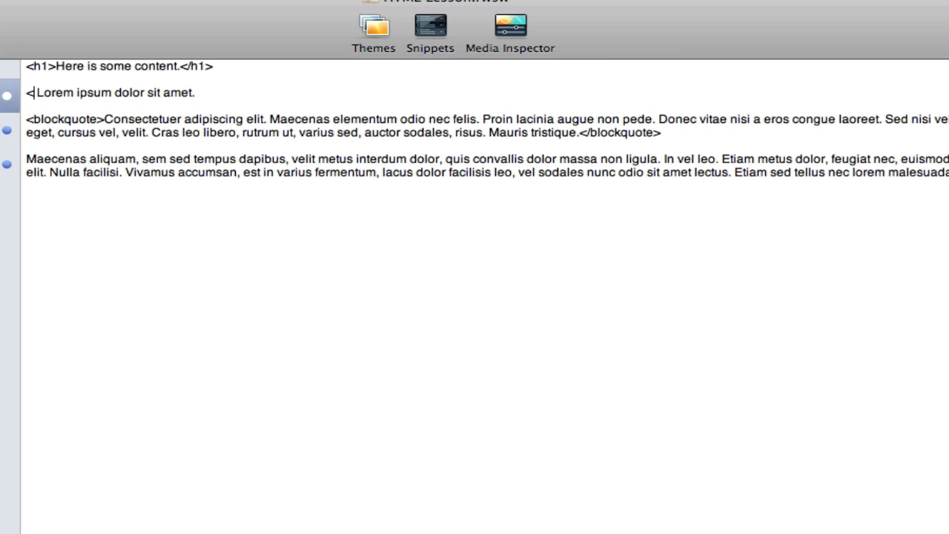
{"action": "type", "text": "s"}
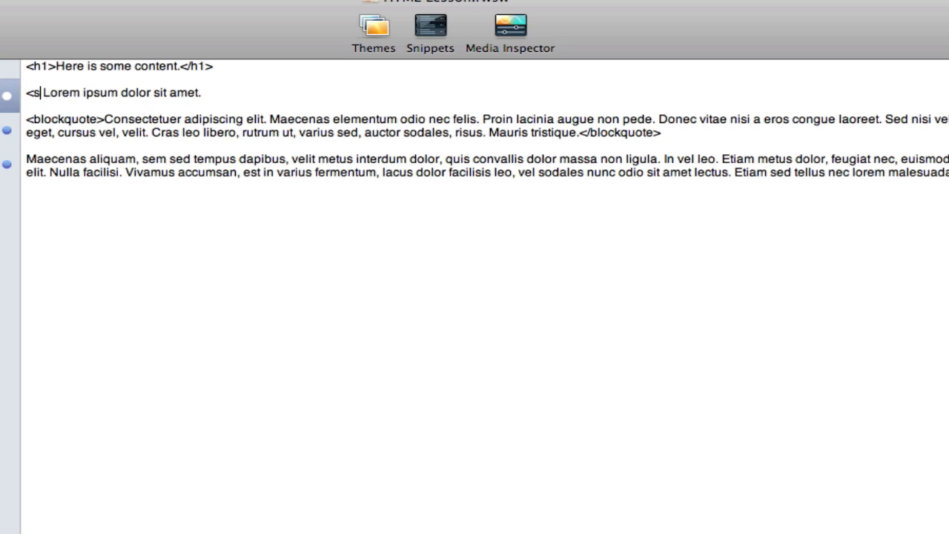
{"action": "type", "text": "pan"}
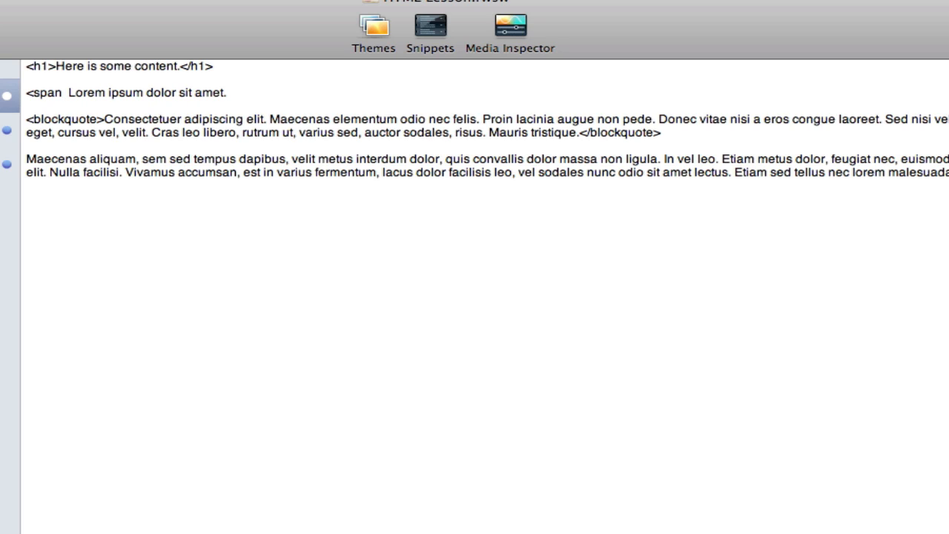
{"action": "type", "text": "st"}
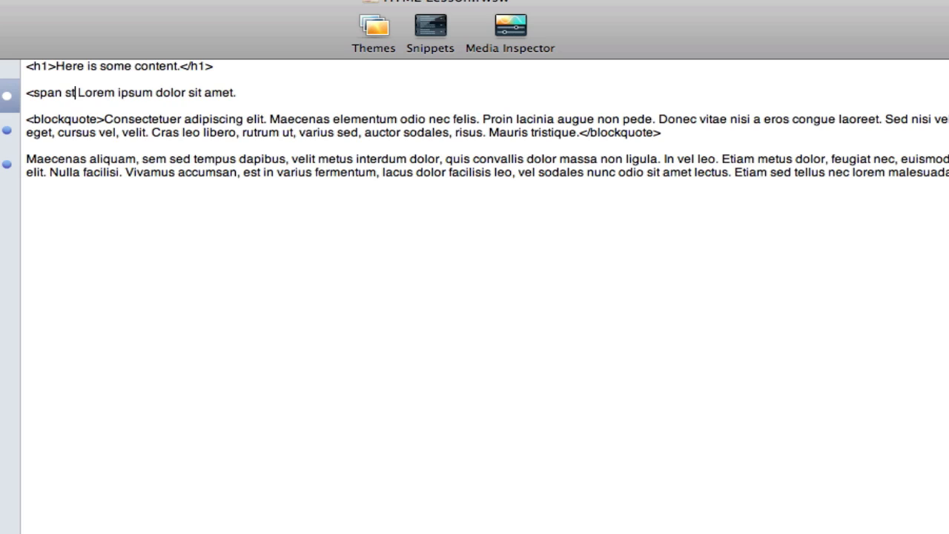
{"action": "type", "text": "yle"}
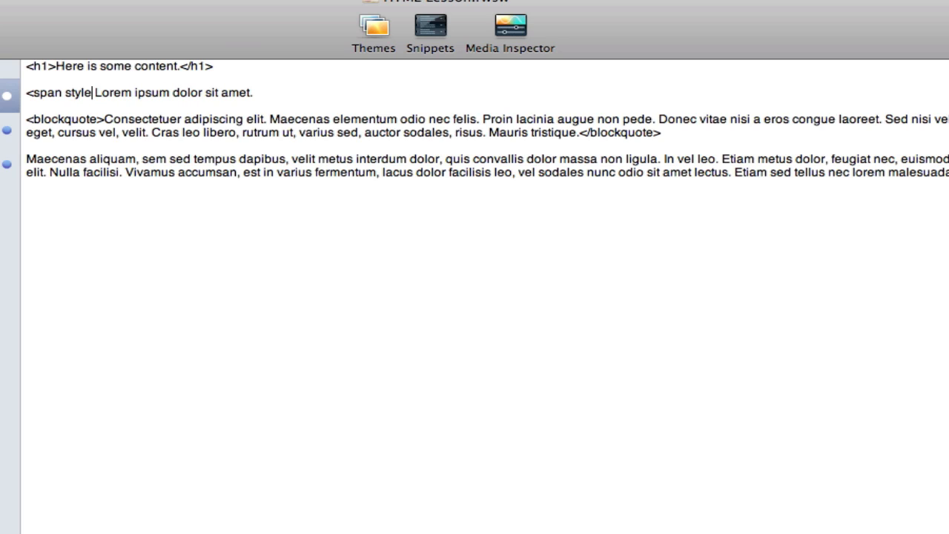
{"action": "type", "text": "="}
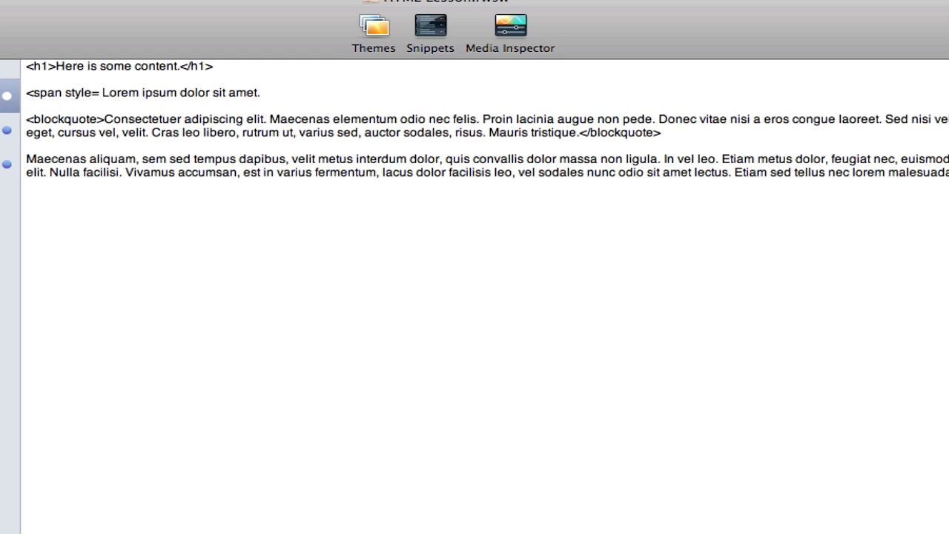
{"action": "left_click", "coordinate": [101, 92]}
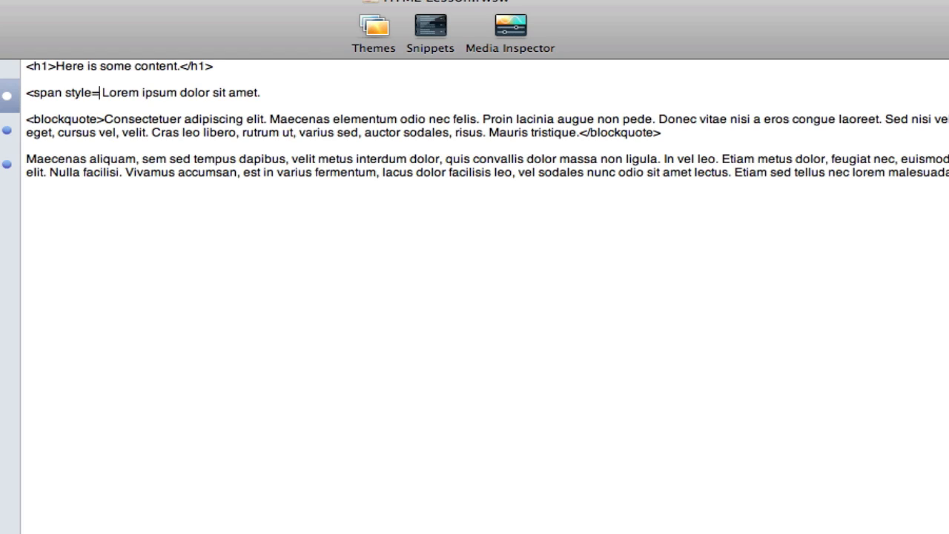
- Complete the style attribute as "font-size: 18px" on the span
{"action": "type", "text": "\""}
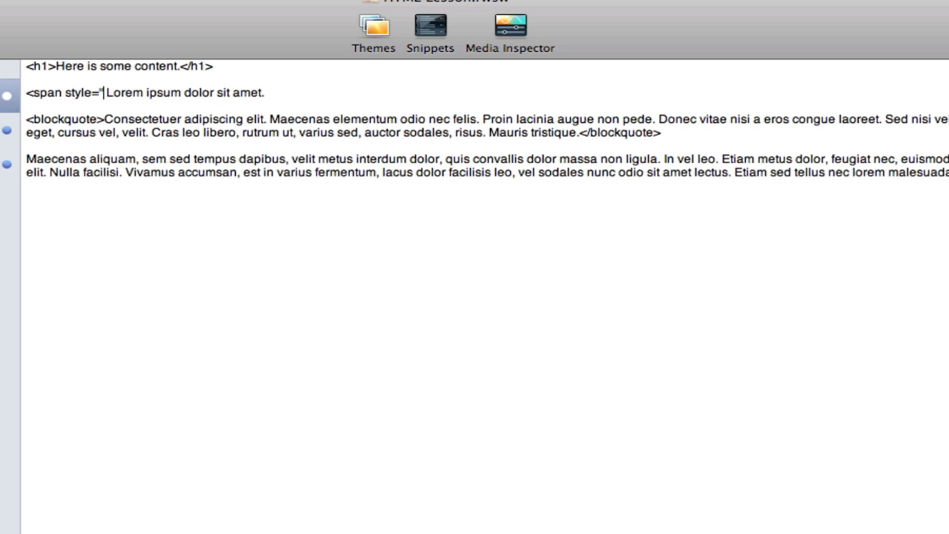
{"action": "type", "text": "font-"}
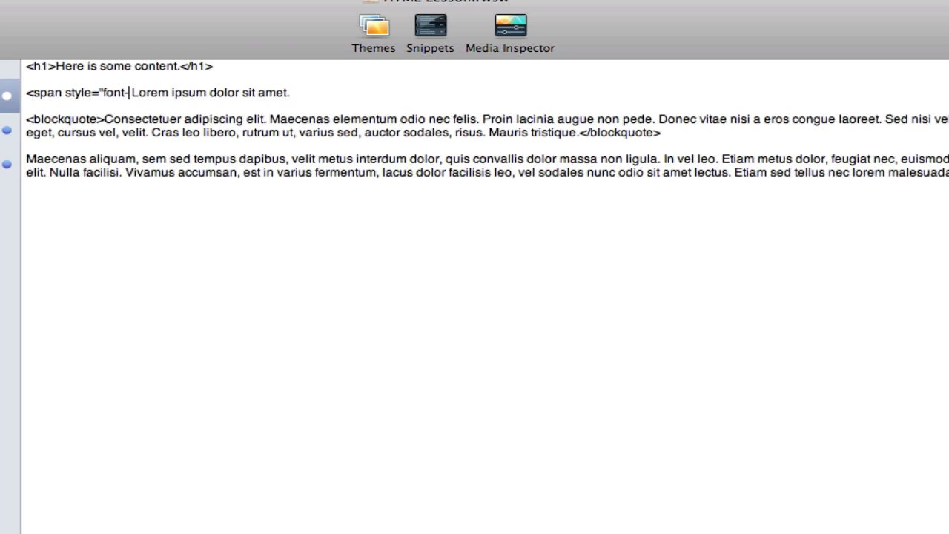
{"action": "type", "text": "size"}
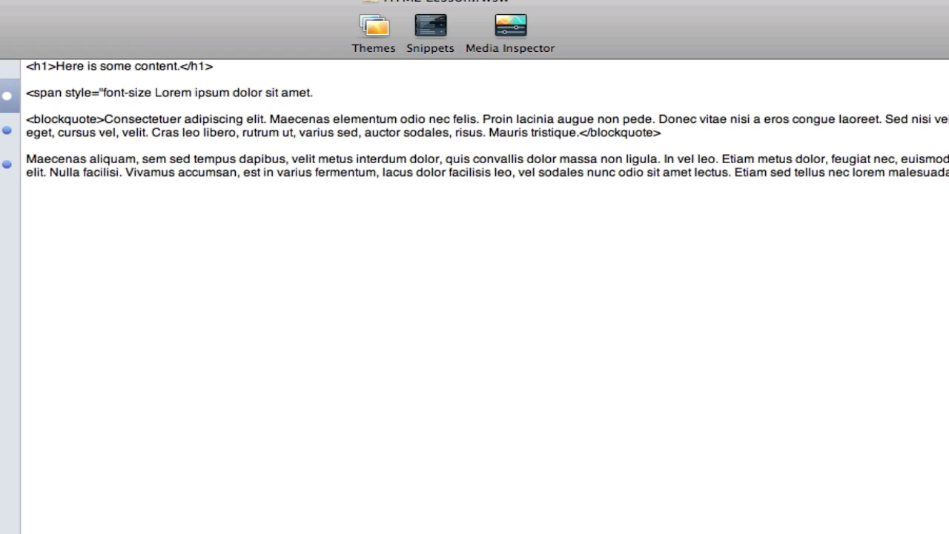
{"action": "type", "text": ":"}
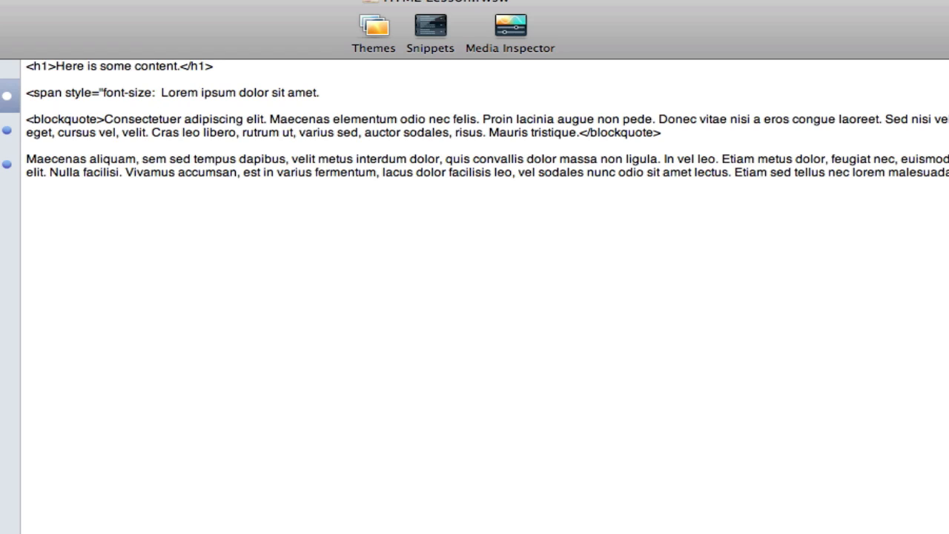
{"action": "left_click", "coordinate": [157, 91]}
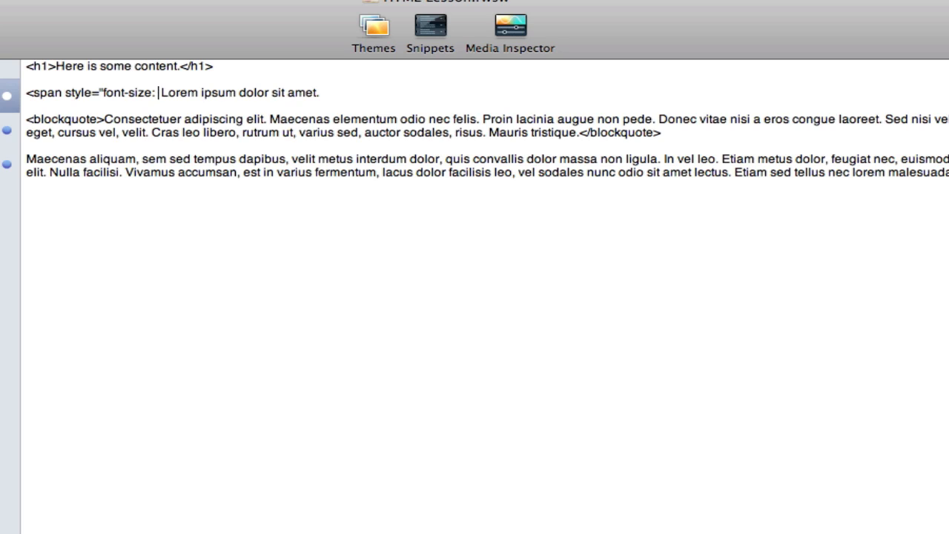
{"action": "type", "text": "18"}
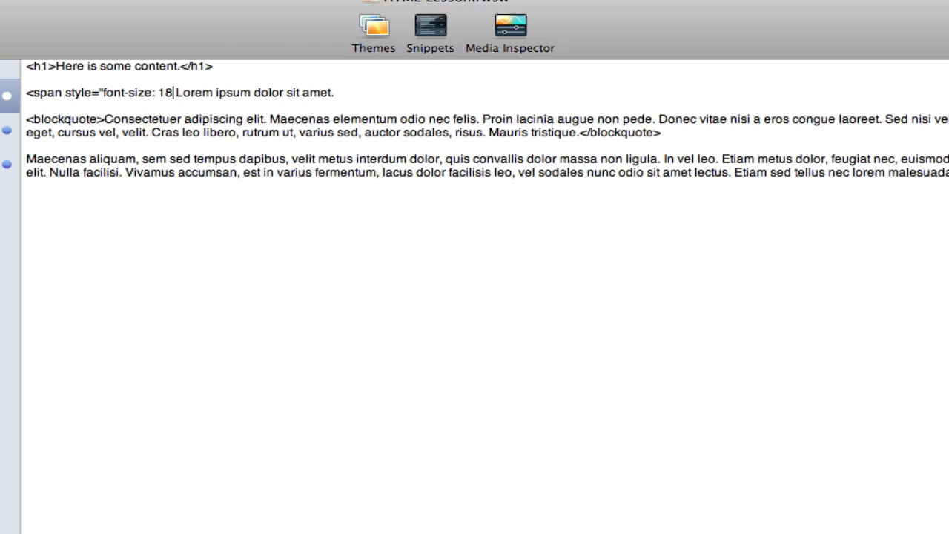
{"action": "type", "text": "px;"}
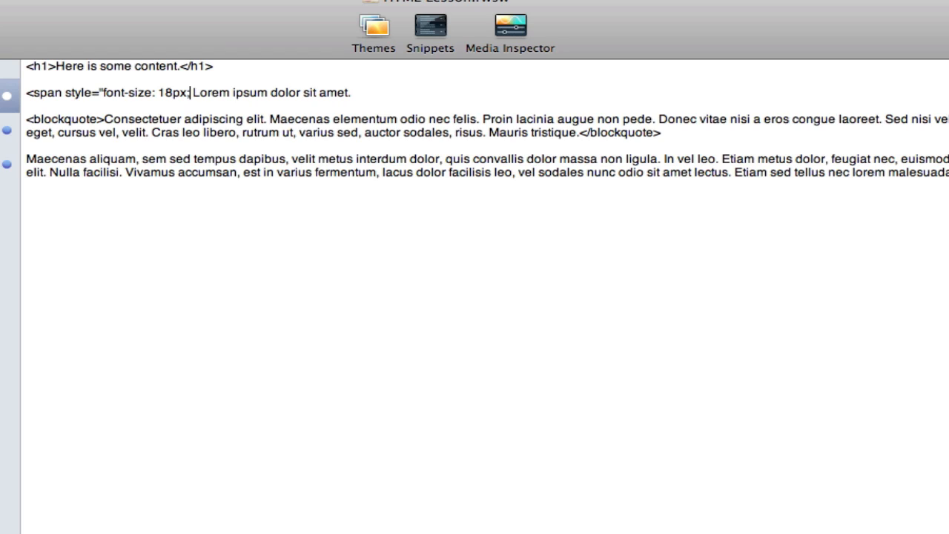
{"action": "type", "text": "\">"}
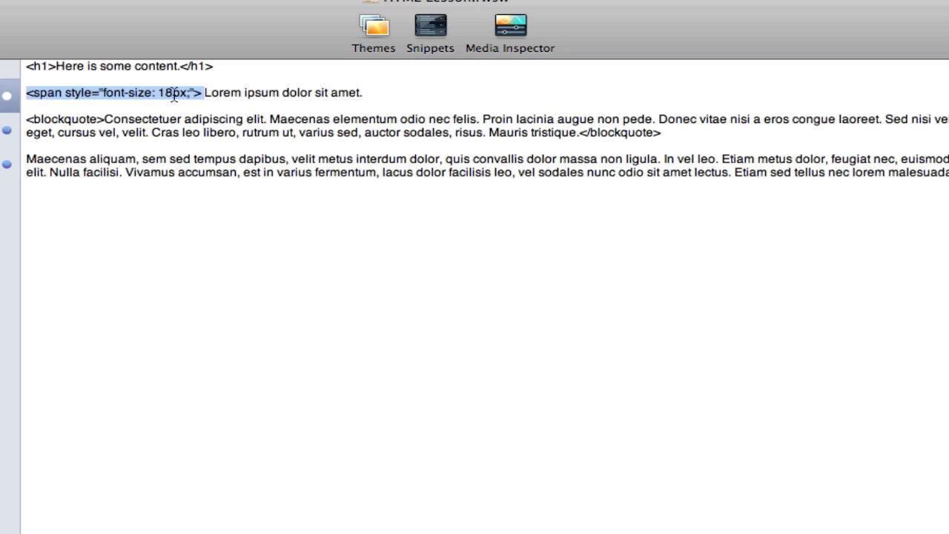
- Add a closing </span> after 'Lorem ipsum dolor sit amet.'
{"action": "left_click", "coordinate": [364, 92]}
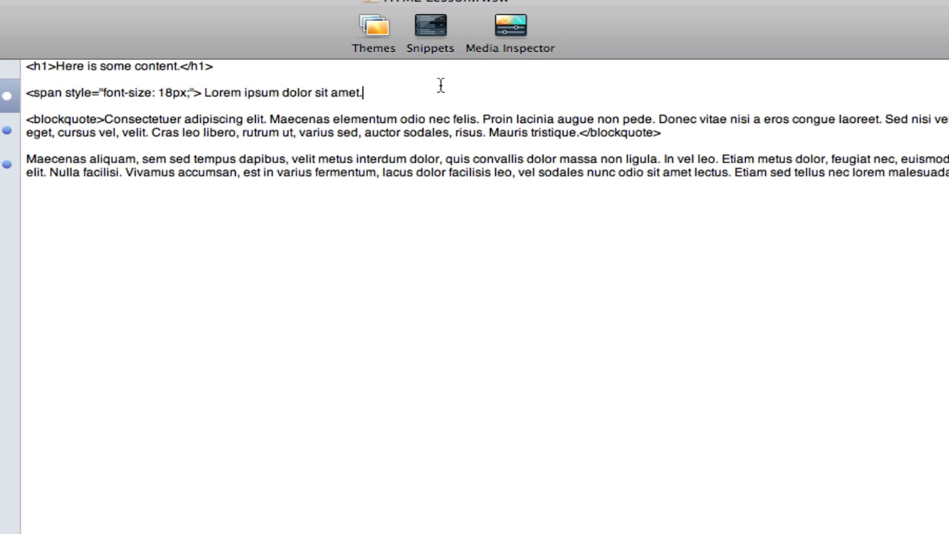
{"action": "type", "text": "<"}
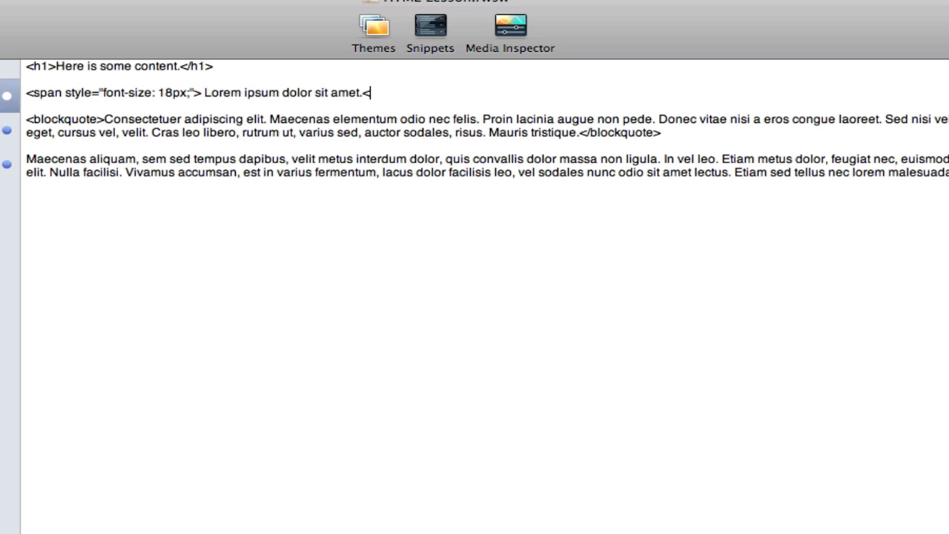
{"action": "type", "text": "/"}
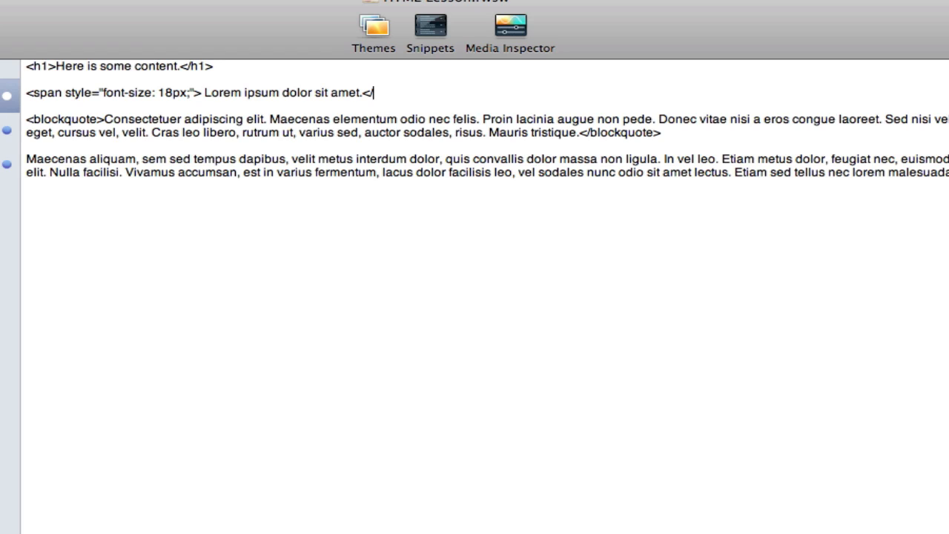
{"action": "type", "text": "span>"}
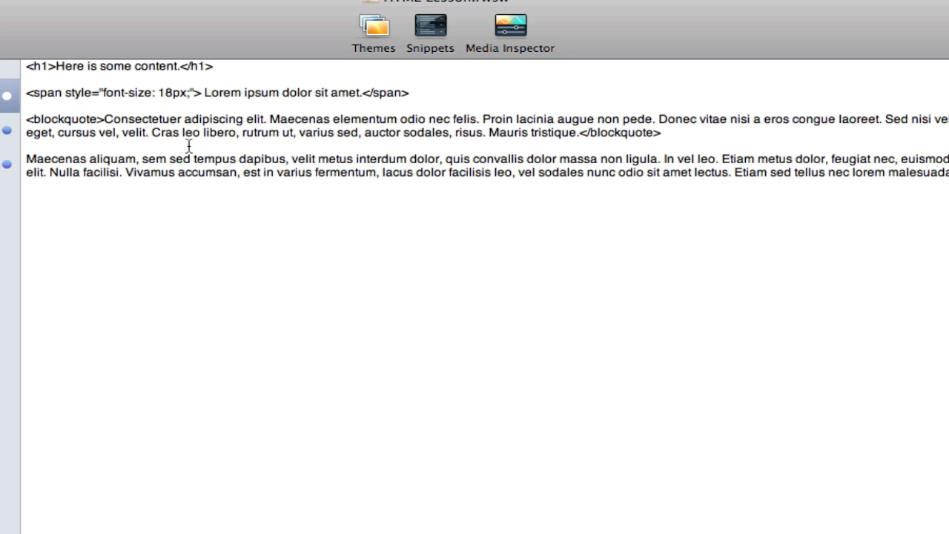
{"action": "mouse_move", "coordinate": [252, 214]}
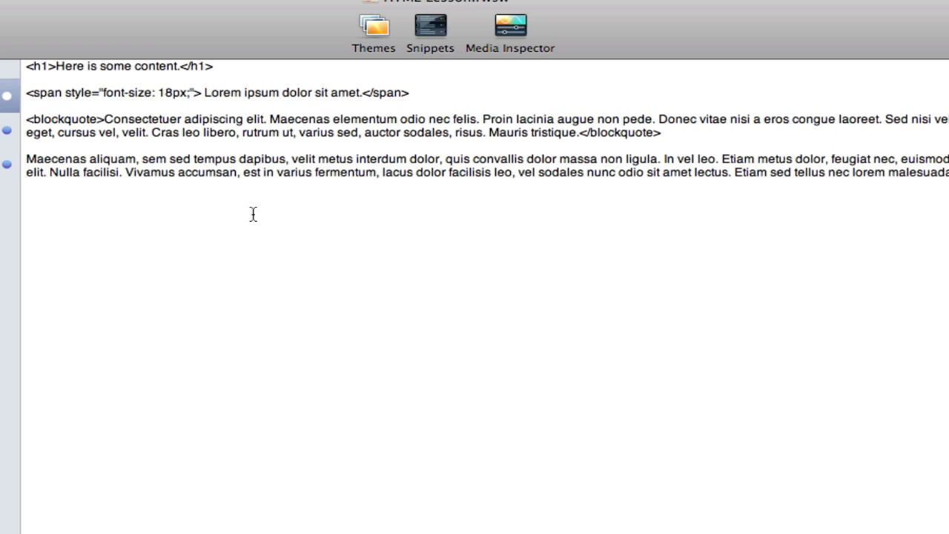
- Add color: red after font-size: 18px; in the span's style and preview the red text
{"action": "left_click", "coordinate": [190, 92]}
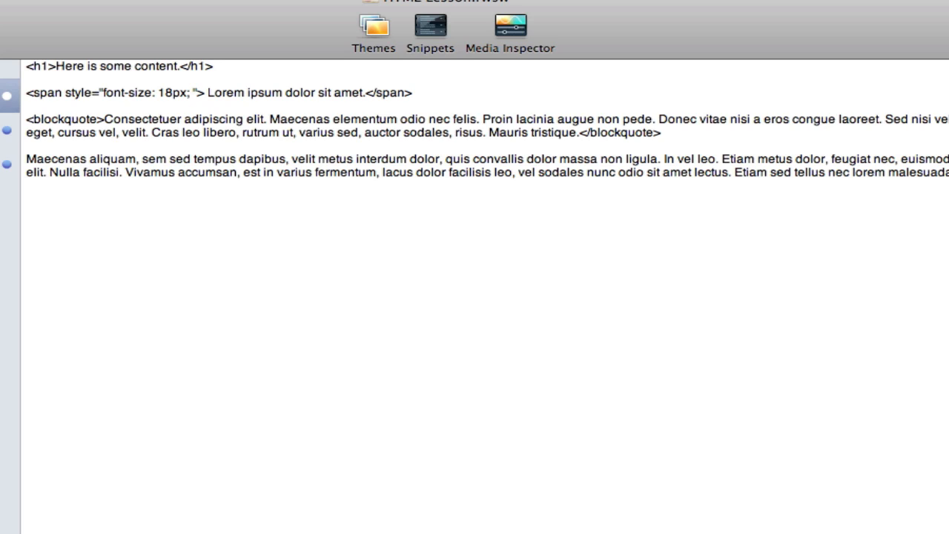
{"action": "type", "text": "co"}
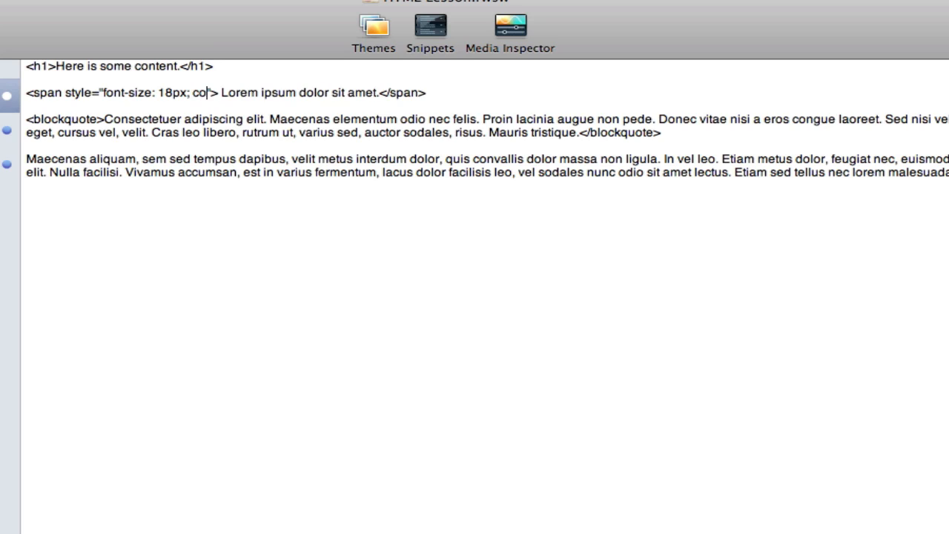
{"action": "type", "text": "lor:\""}
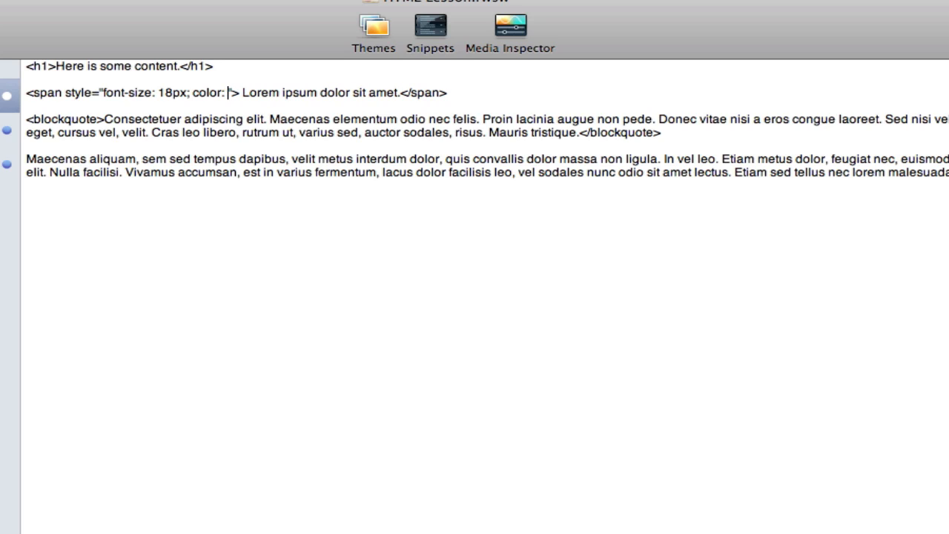
{"action": "type", "text": "re"}
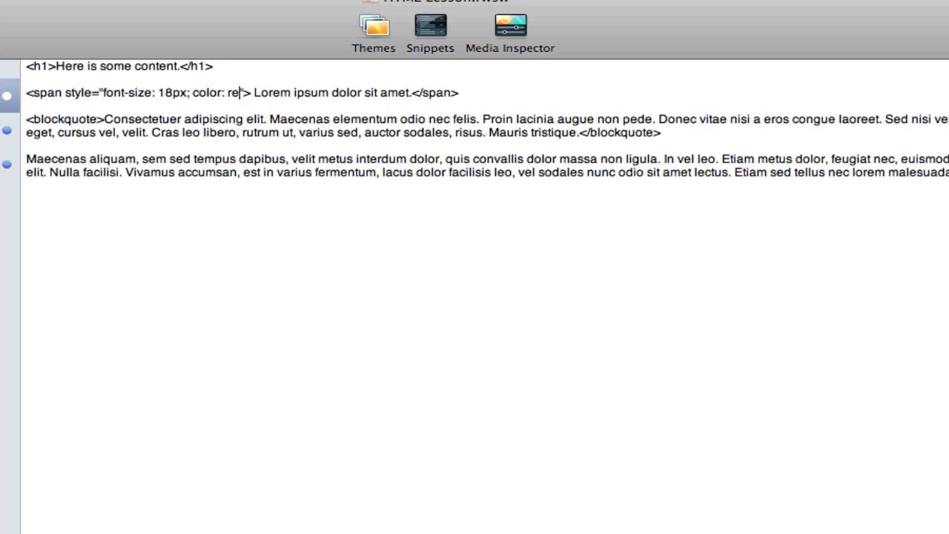
{"action": "type", "text": "d"}
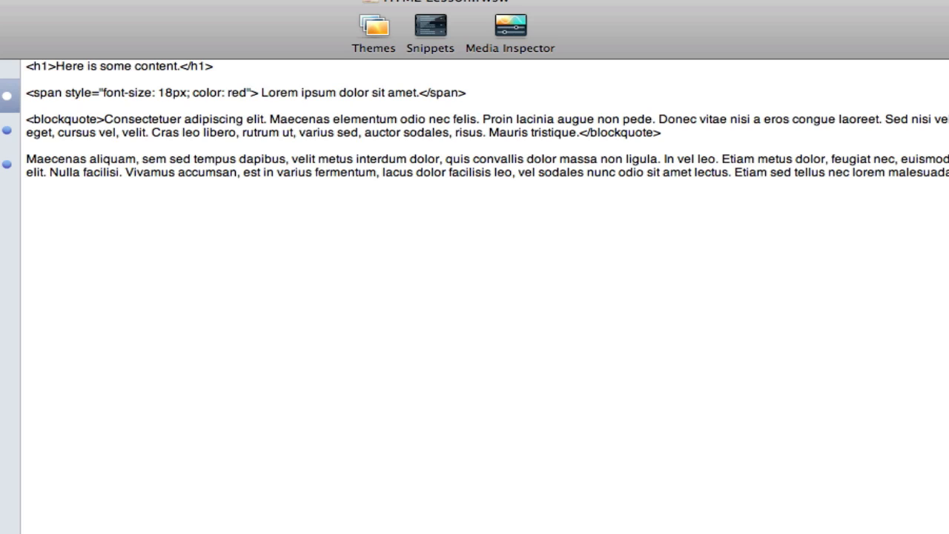
{"action": "left_click", "coordinate": [252, 92]}
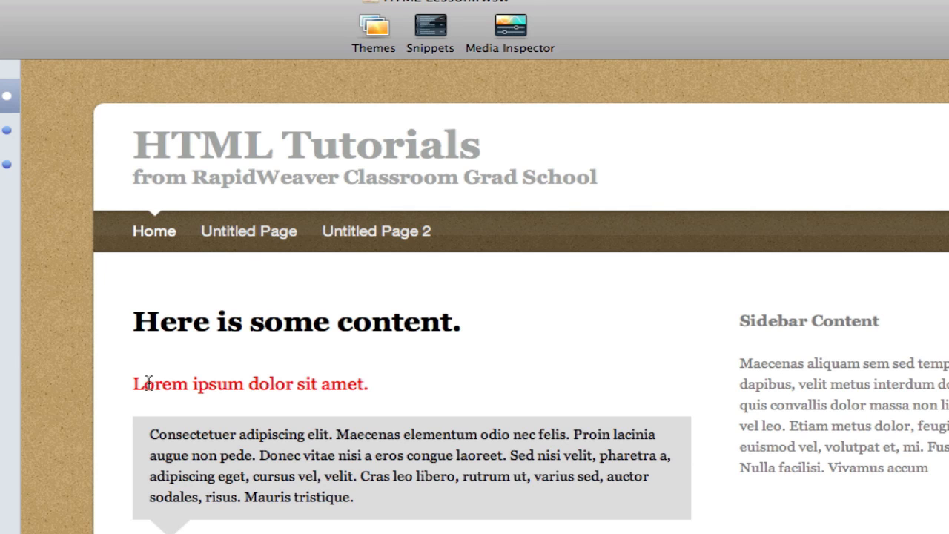
{"action": "mouse_move", "coordinate": [267, 391]}
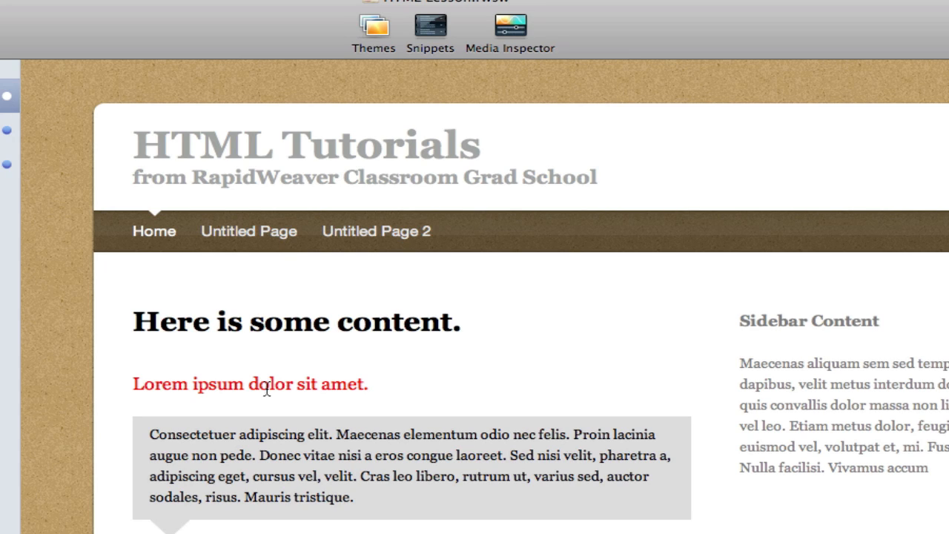
{"action": "mouse_move", "coordinate": [166, 332]}
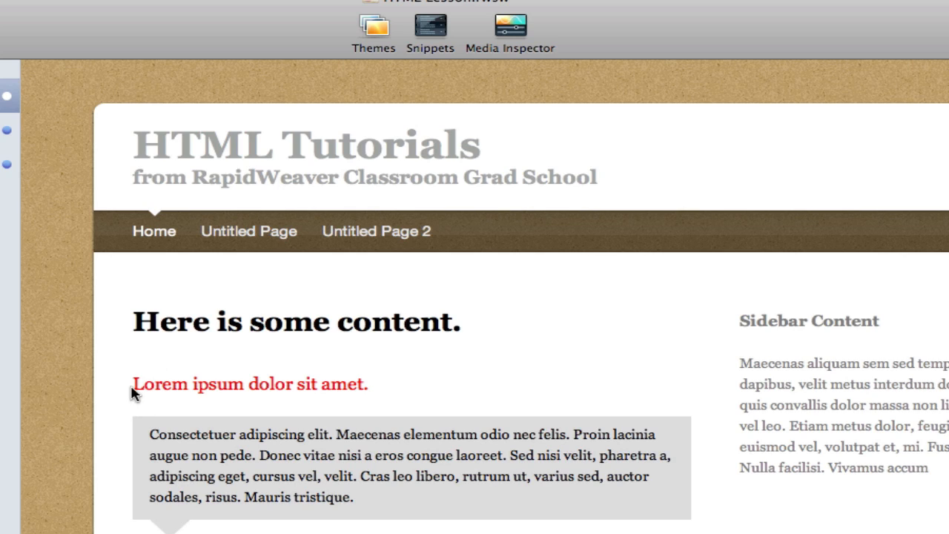
{"action": "mouse_move", "coordinate": [149, 383]}
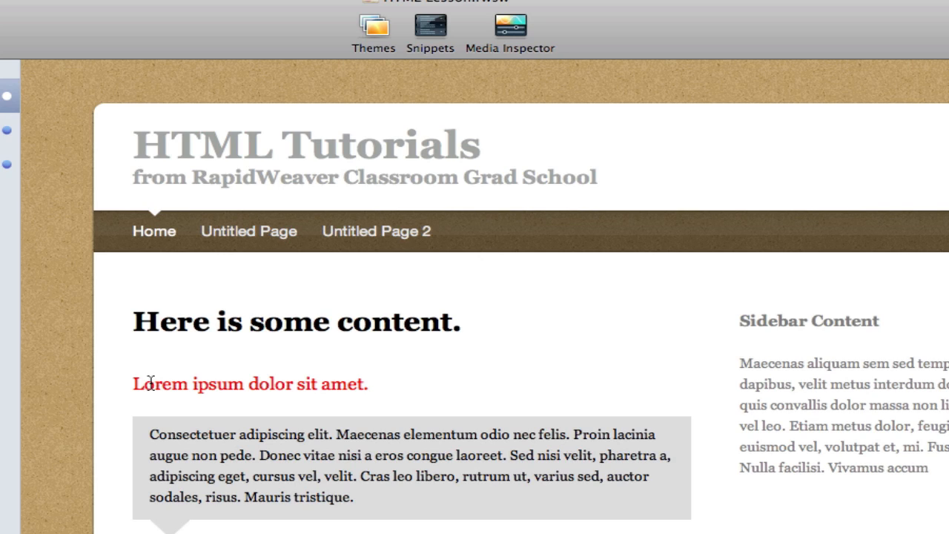
{"action": "mouse_move", "coordinate": [101, 379]}
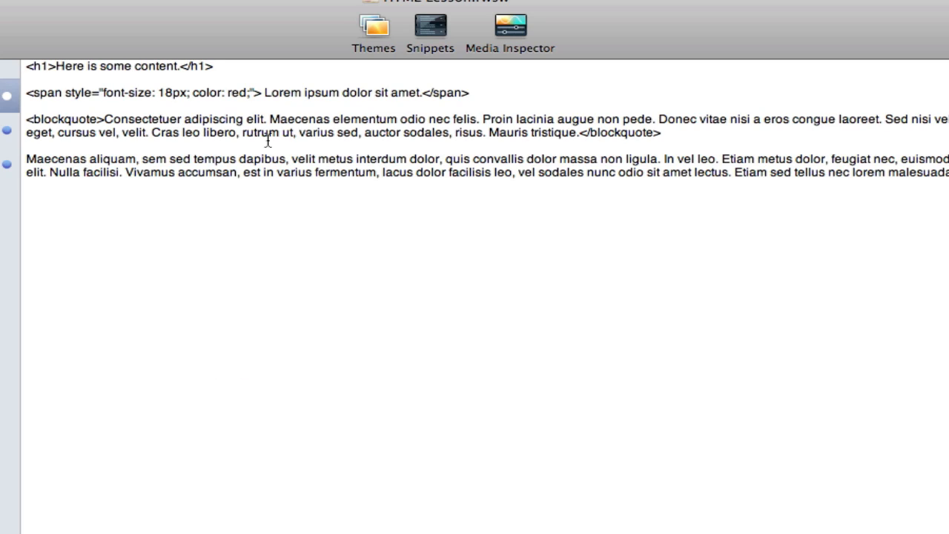
{"action": "mouse_move", "coordinate": [252, 92]}
{"action": "type", "text": " margin"}
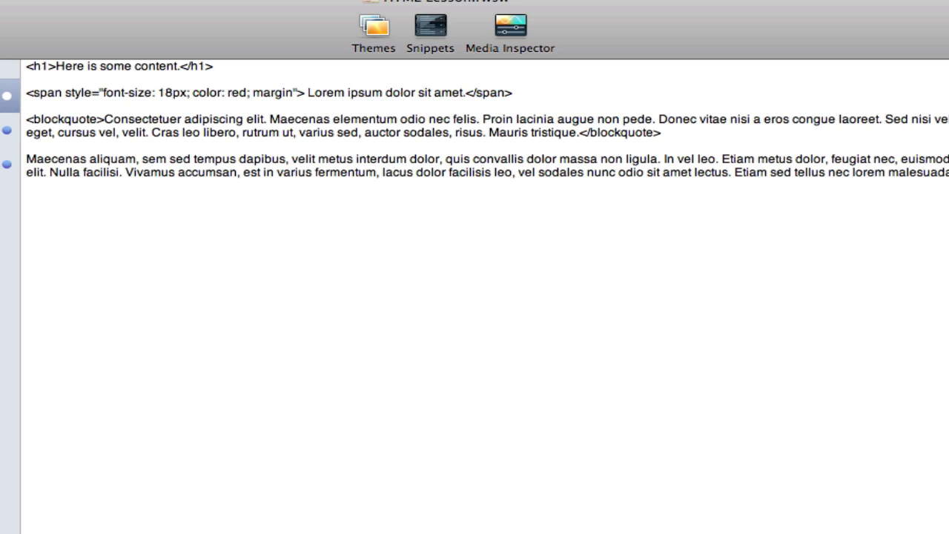
- Add margin-left: 25px to the span's style and preview the indented line
{"action": "type", "text": "-le"}
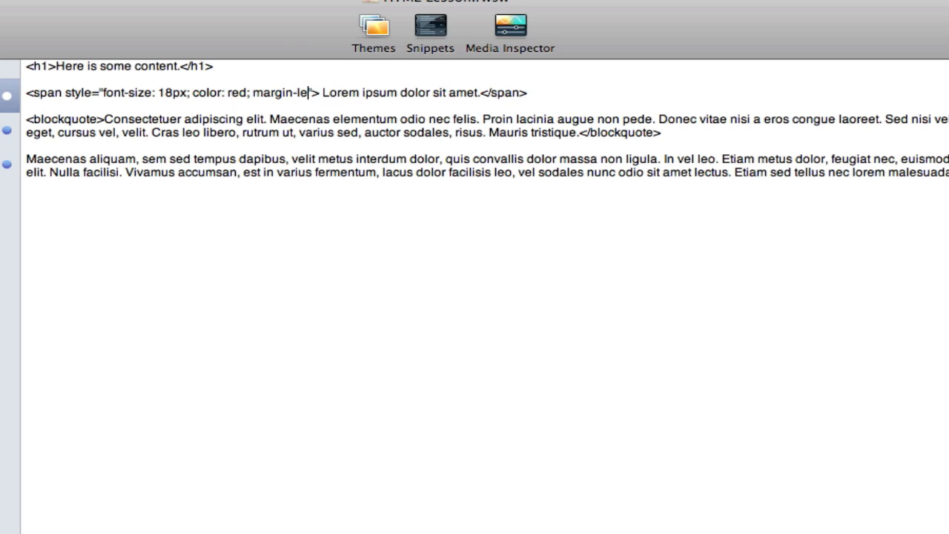
{"action": "type", "text": "ft:"}
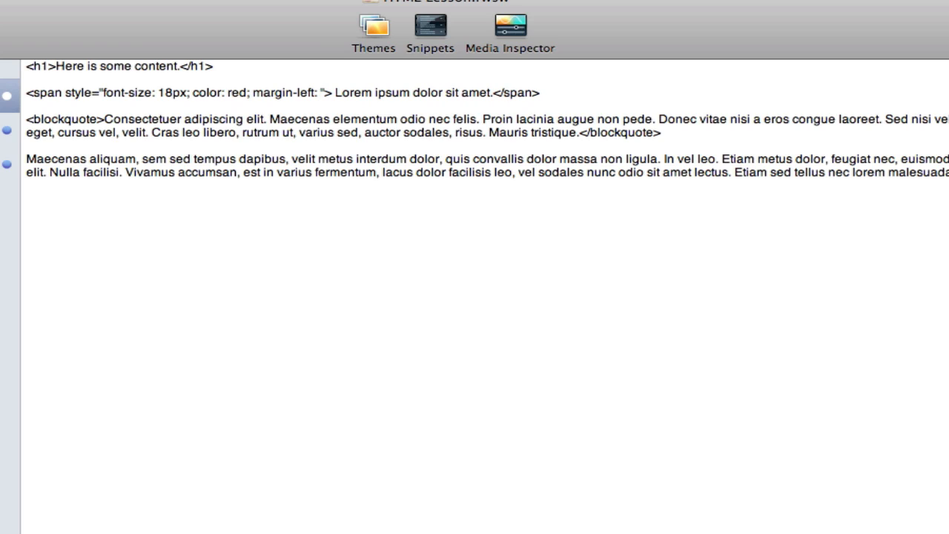
{"action": "type", "text": "25"}
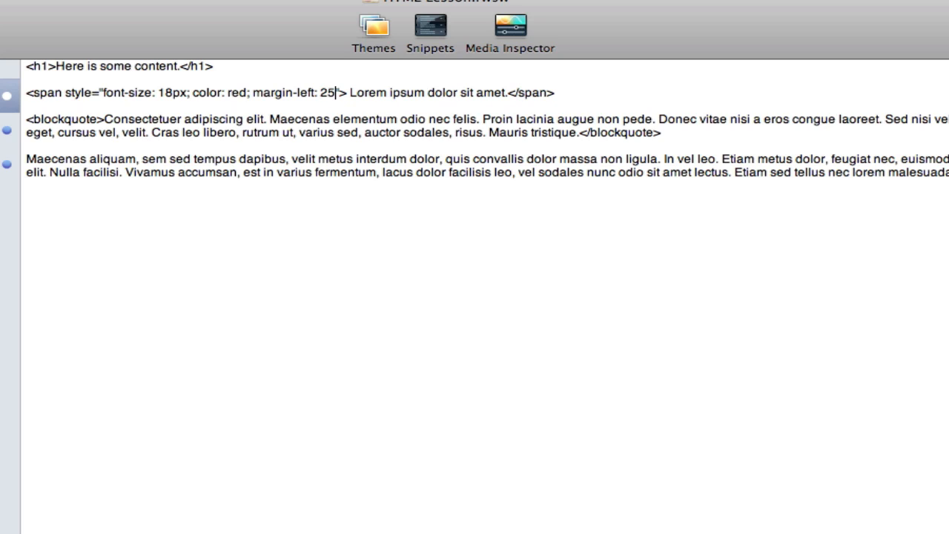
{"action": "type", "text": "px"}
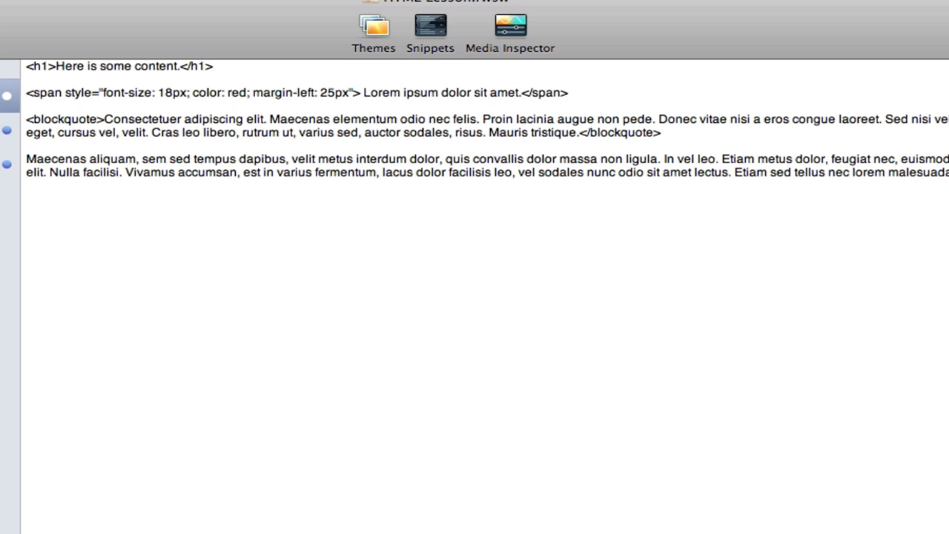
{"action": "left_click", "coordinate": [353, 92]}
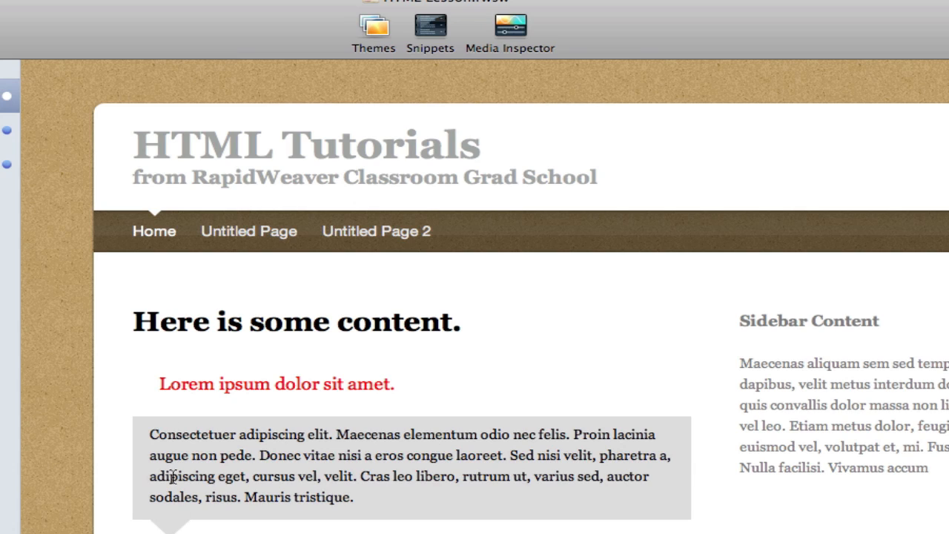
{"action": "mouse_move", "coordinate": [162, 384]}
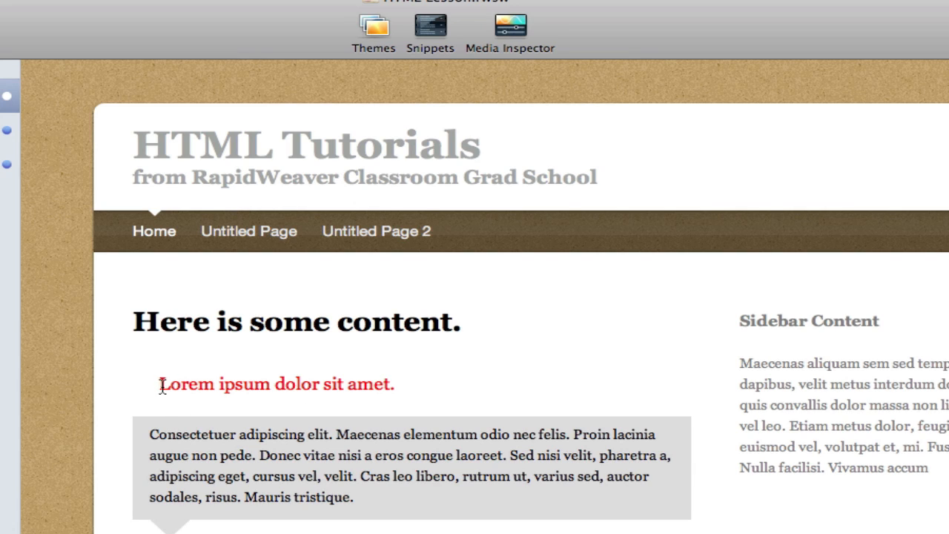
{"action": "mouse_move", "coordinate": [145, 389]}
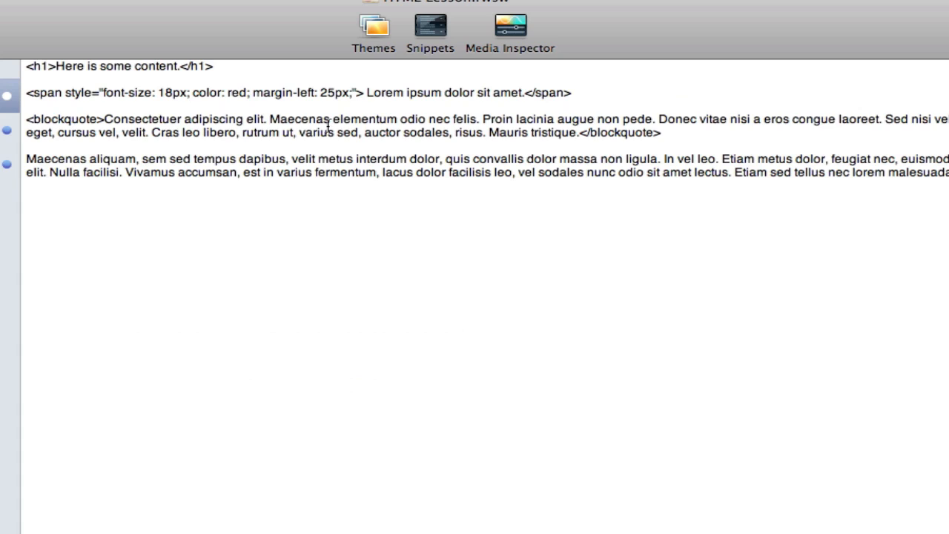
{"action": "mouse_move", "coordinate": [326, 92]}
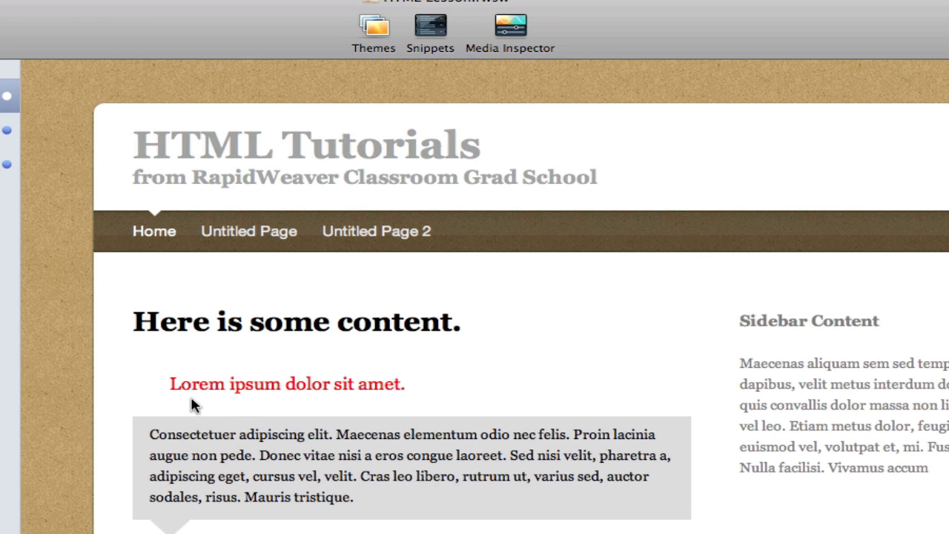
{"action": "mouse_move", "coordinate": [258, 380]}
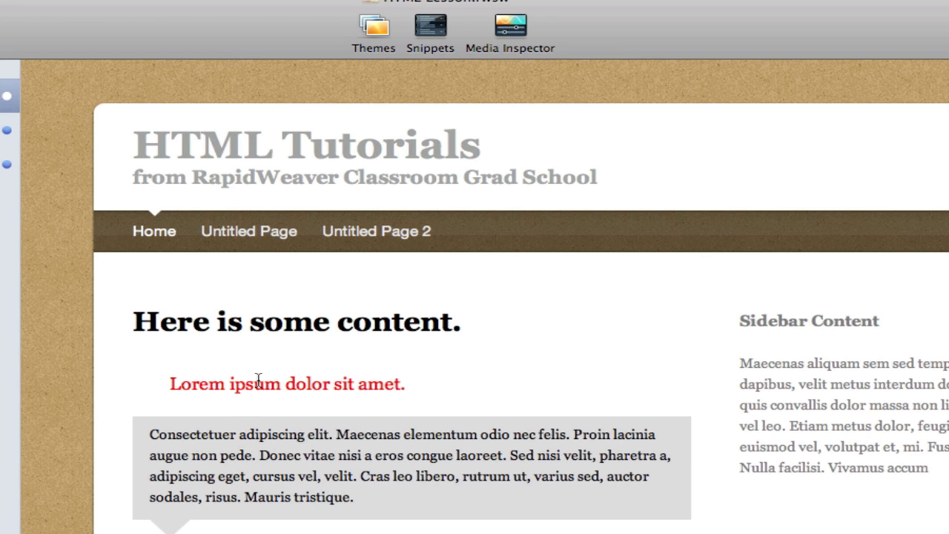
{"action": "mouse_move", "coordinate": [128, 372]}
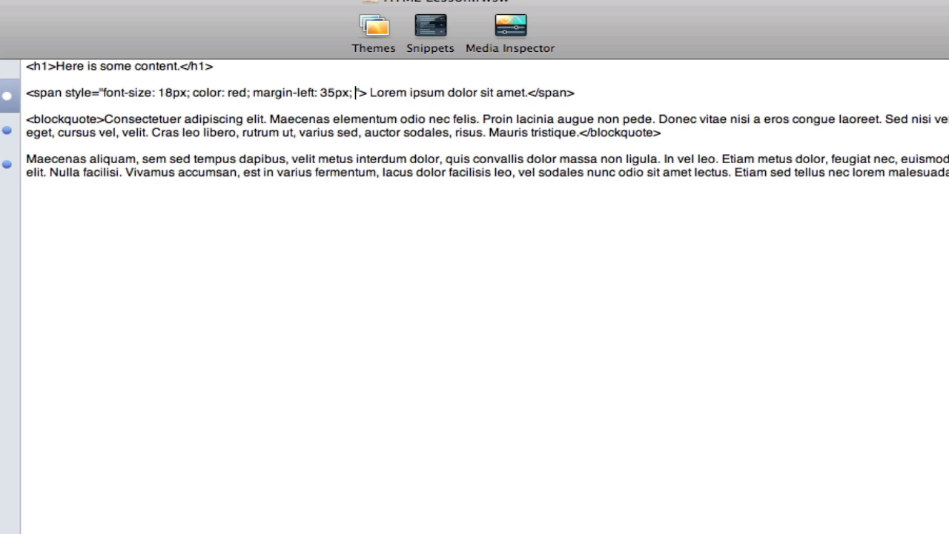
- Add background-color: #FFFF00 to the span's style after margin-left: 35px;
{"action": "type", "text": "background-color:"}
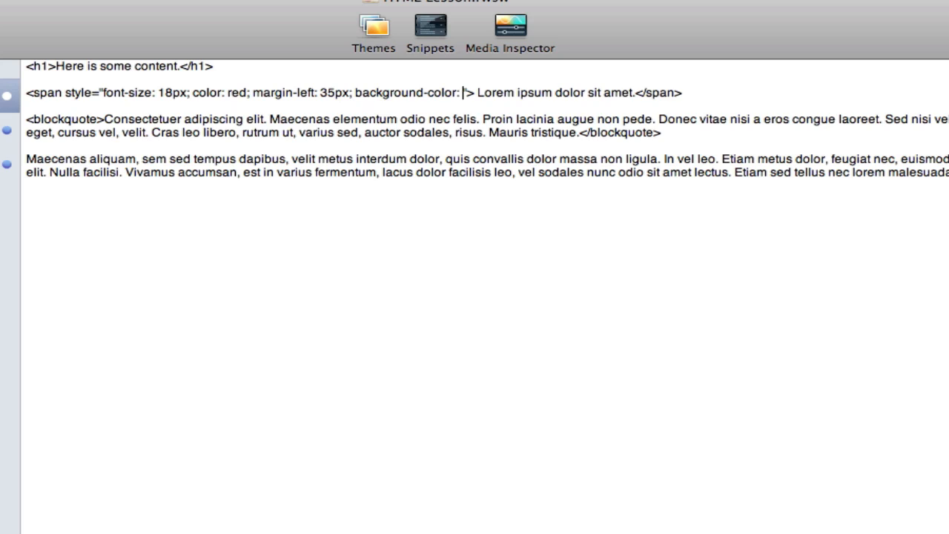
{"action": "type", "text": "#"}
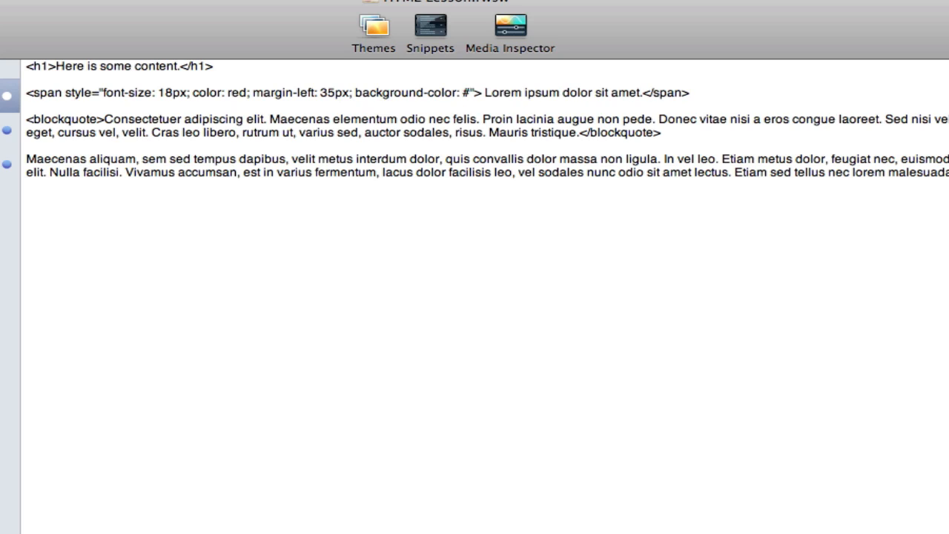
{"action": "type", "text": "FF"}
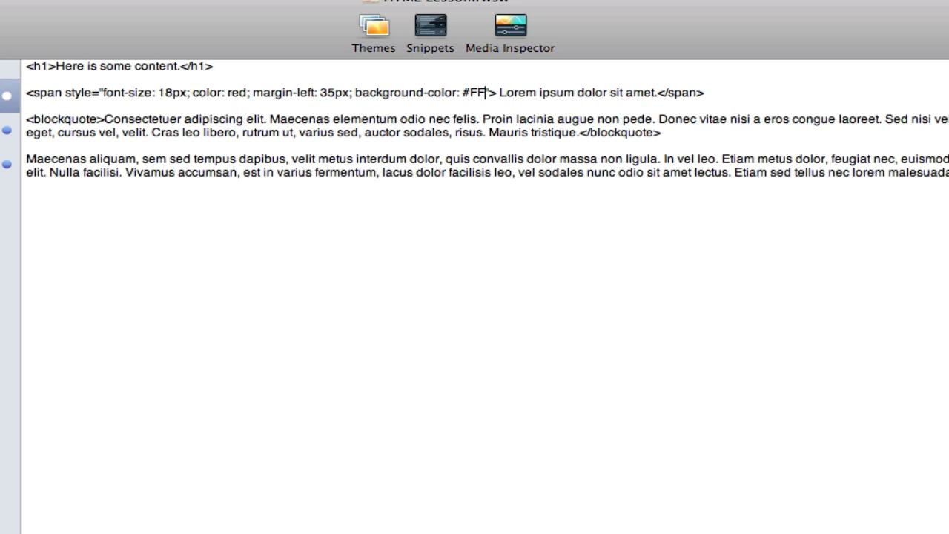
{"action": "type", "text": "FF"}
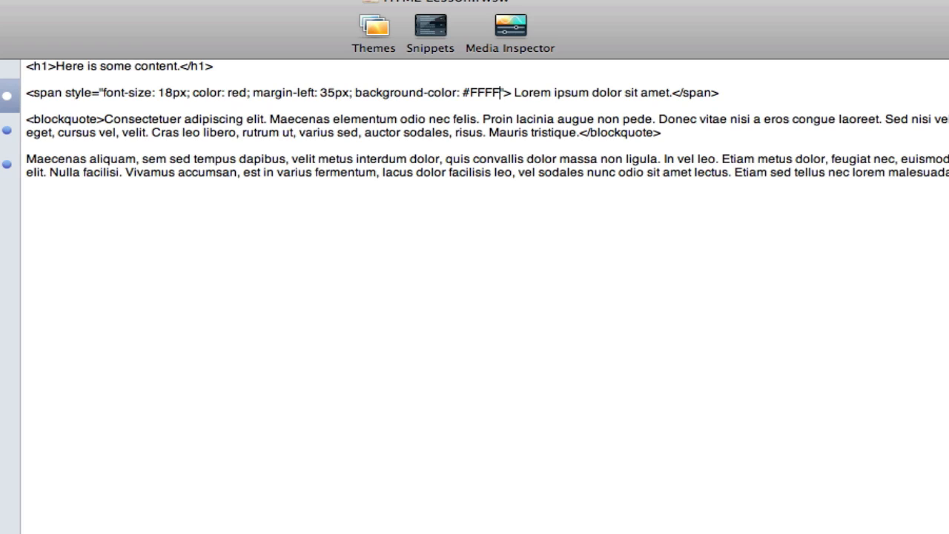
{"action": "type", "text": "00"}
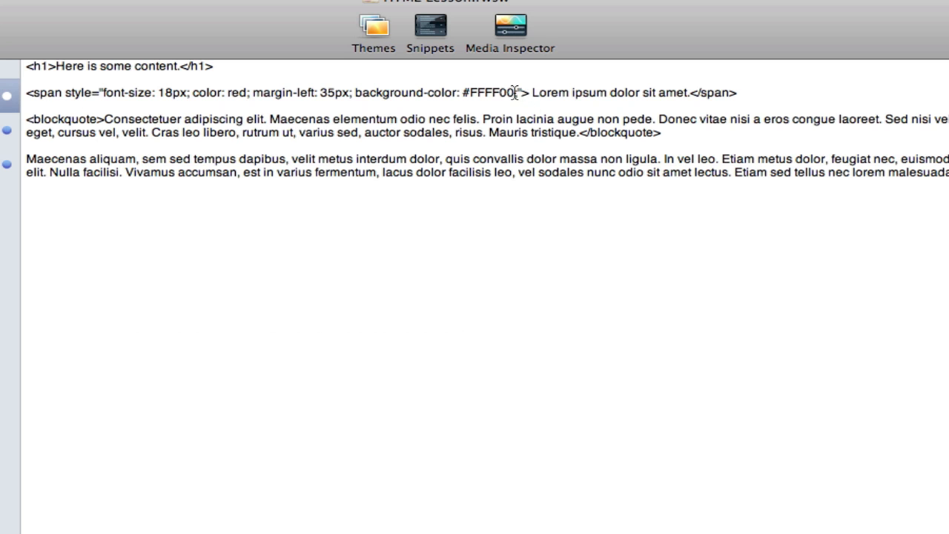
- Select the FFFF00 colour value to end the background-color declaration with a semicolon
{"action": "double_click", "coordinate": [491, 92]}
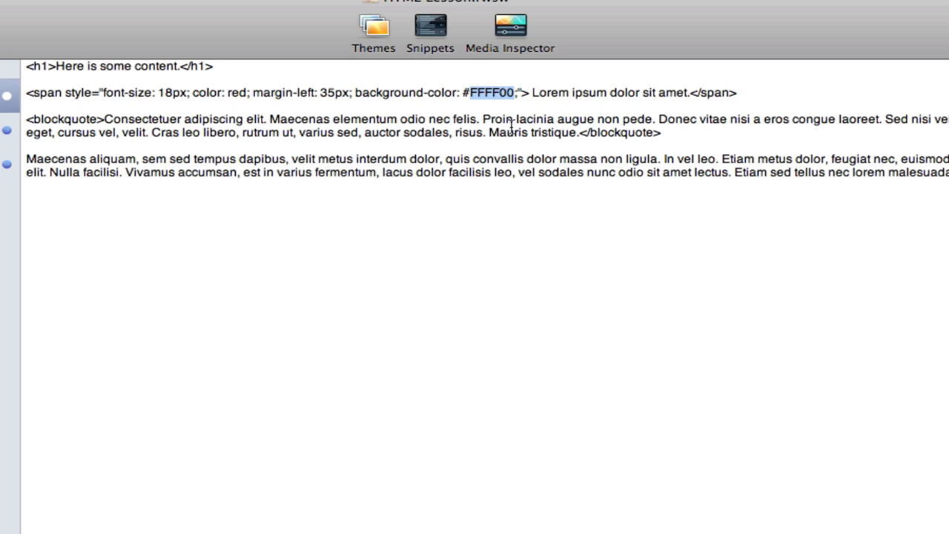
{"action": "mouse_move", "coordinate": [52, 95]}
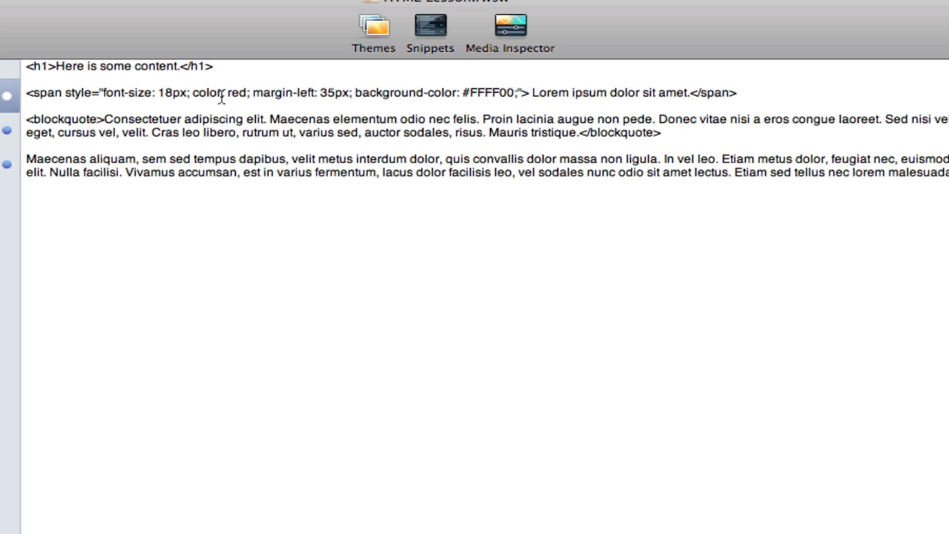
{"action": "mouse_move", "coordinate": [572, 273]}
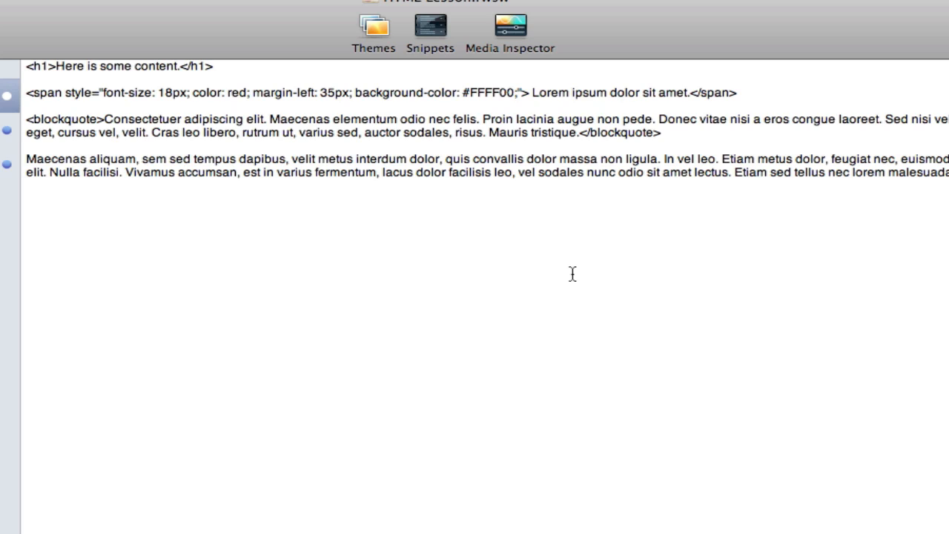
{"action": "mouse_move", "coordinate": [519, 92]}
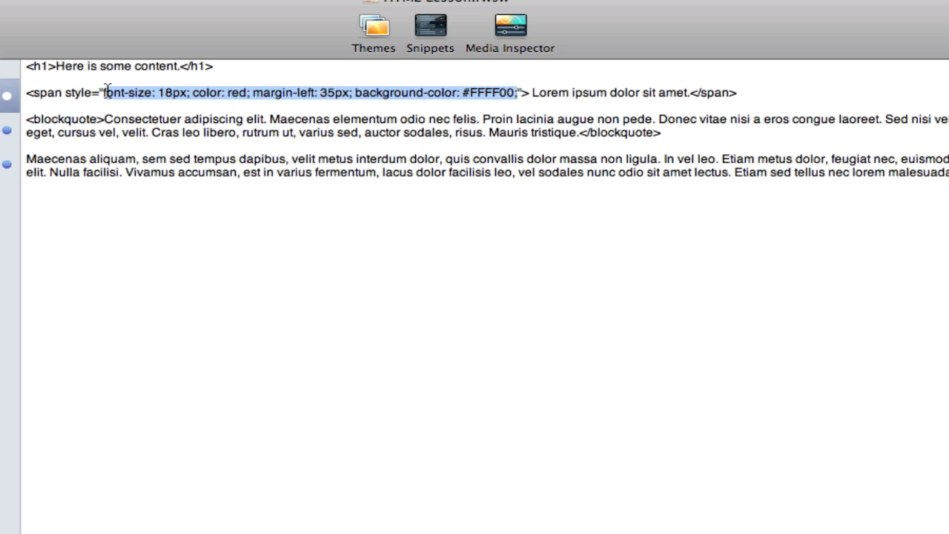
{"action": "mouse_move", "coordinate": [176, 215]}
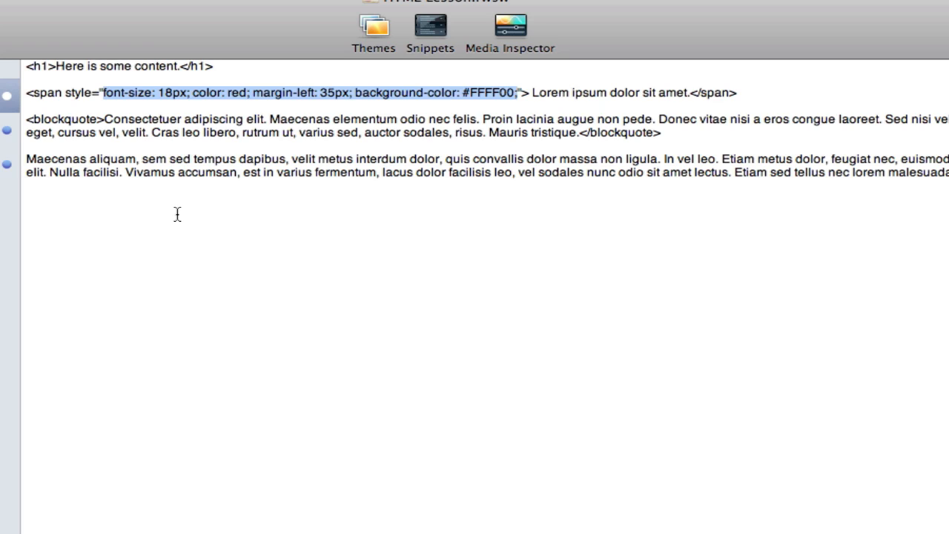
{"action": "mouse_move", "coordinate": [439, 178]}
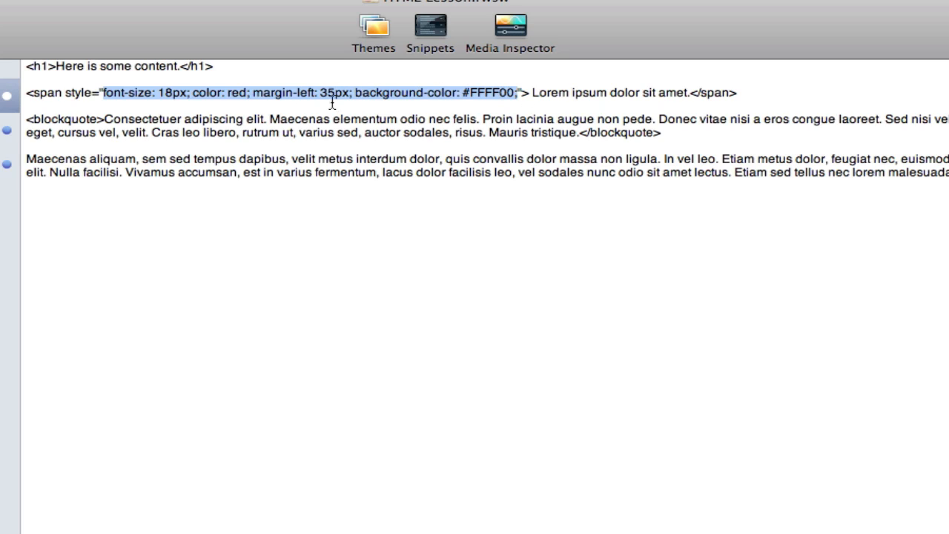
{"action": "mouse_move", "coordinate": [384, 134]}
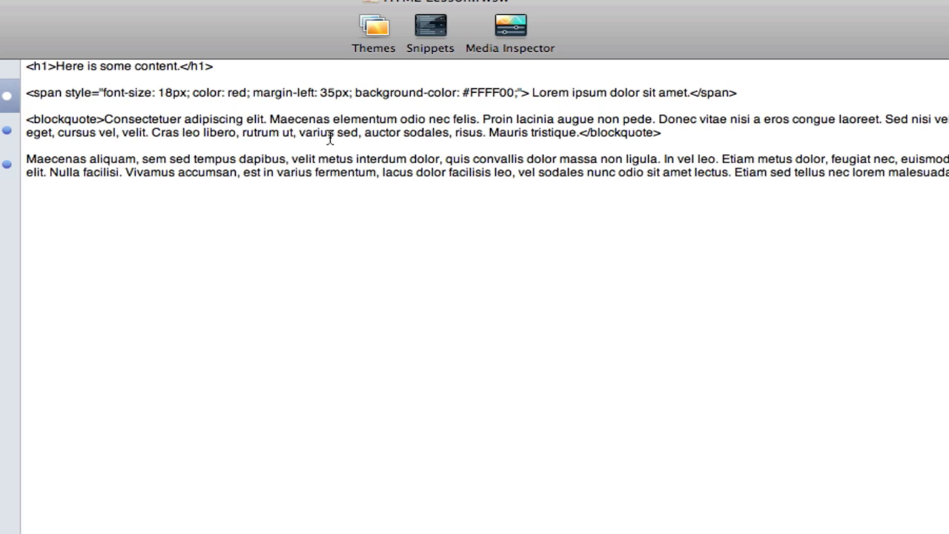
{"action": "left_click", "coordinate": [27, 105]}
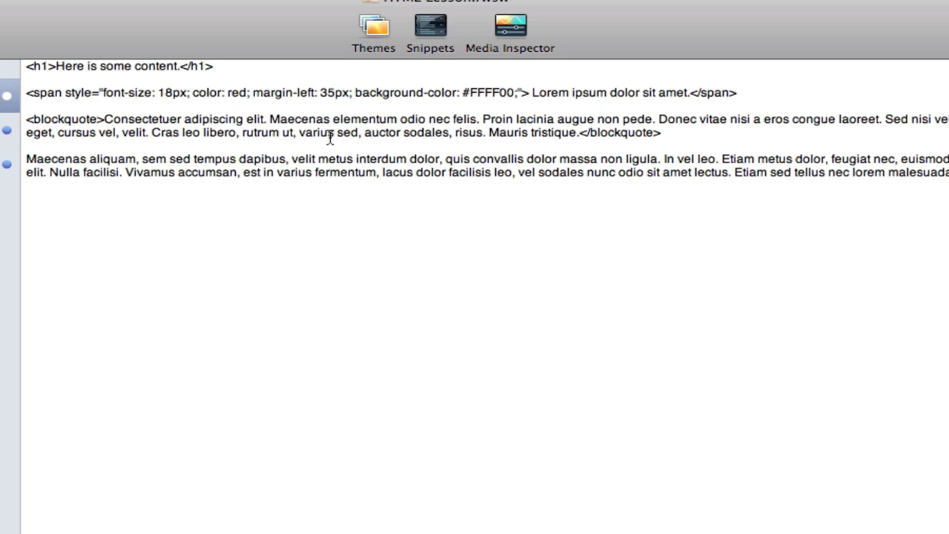
{"action": "left_click", "coordinate": [27, 106]}
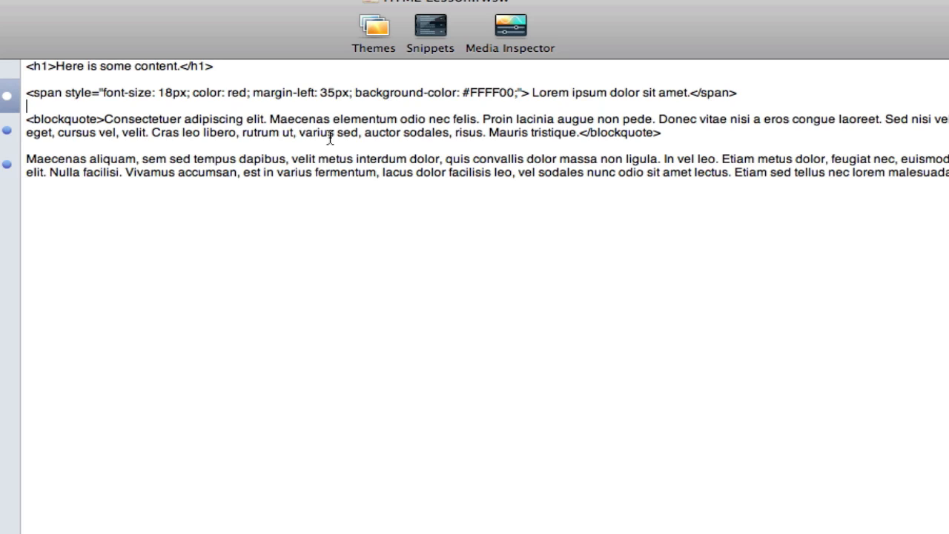